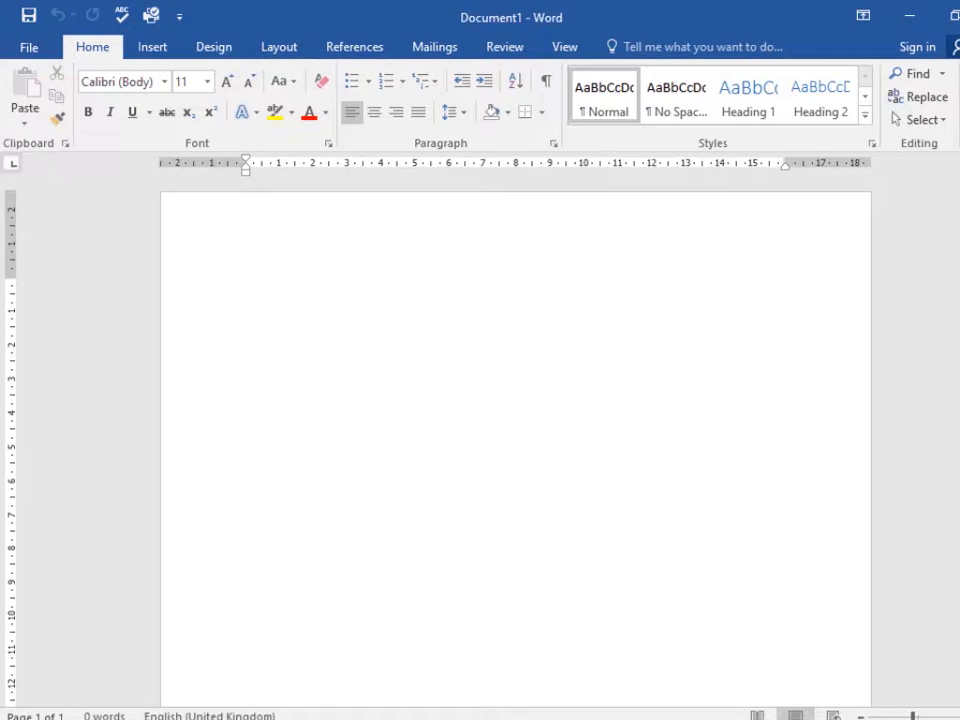
Type 'banana' on the first line of the blank document.
{"action": "left_click", "coordinate": [246, 285]}
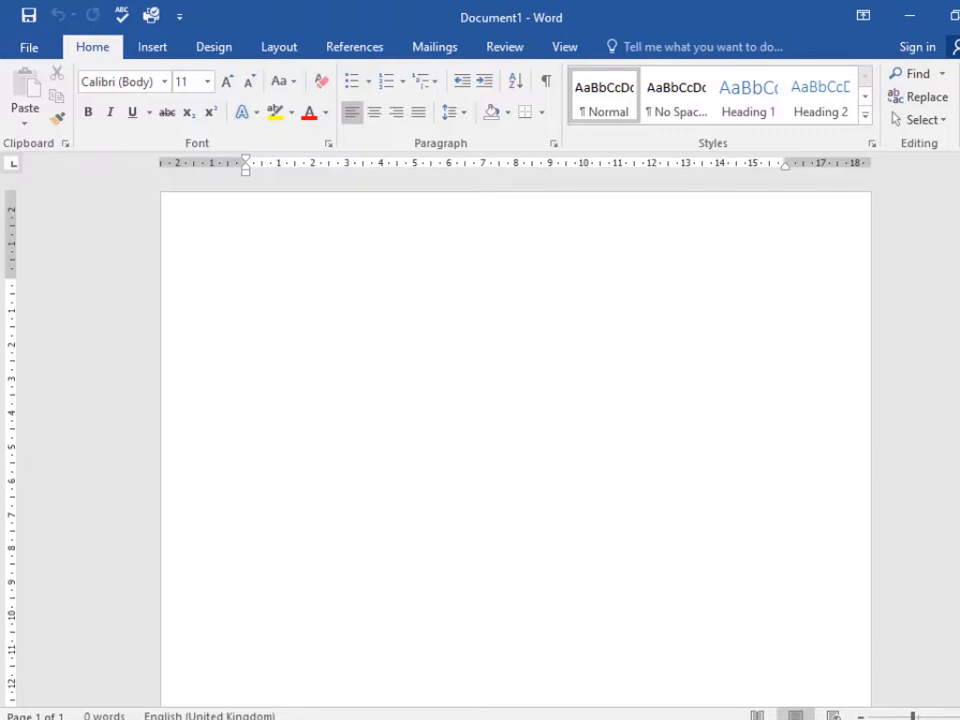
{"action": "left_click", "coordinate": [246, 285]}
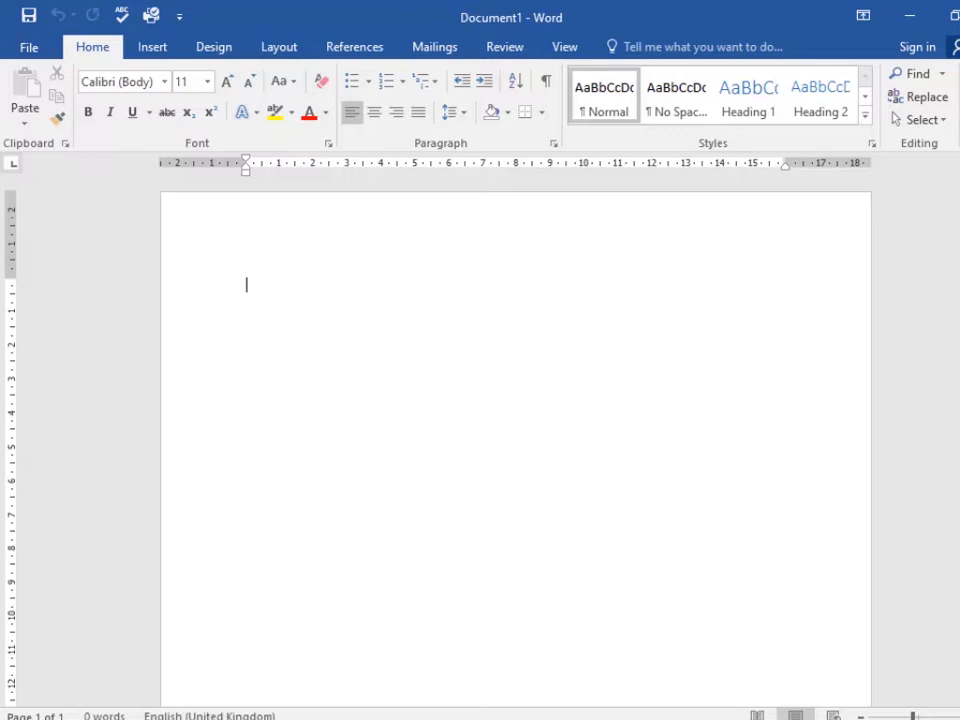
{"action": "mouse_move", "coordinate": [615, 478]}
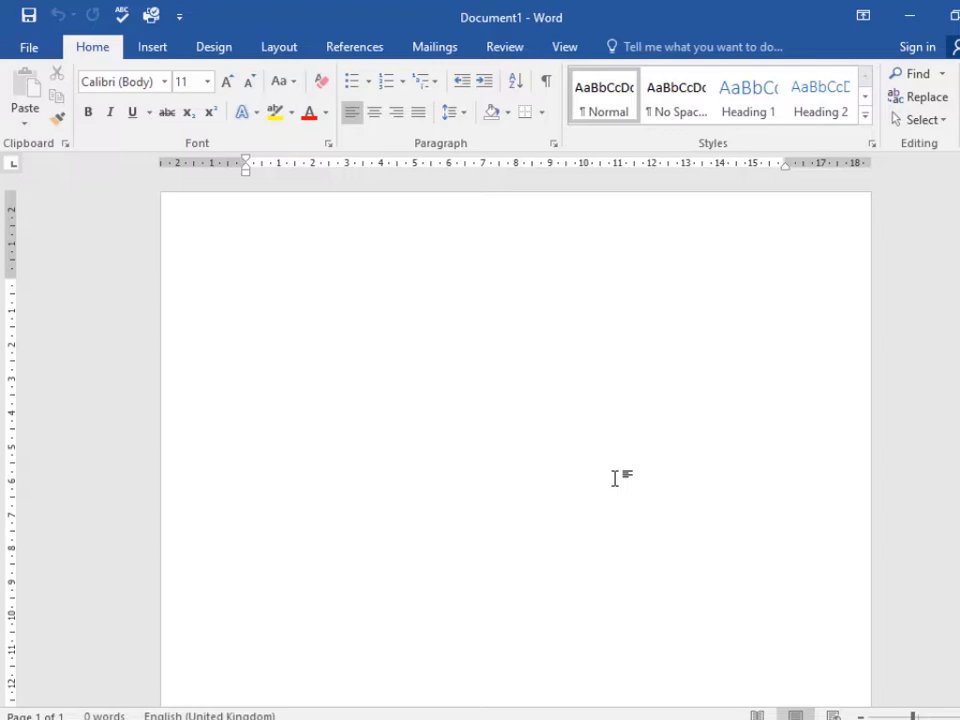
{"action": "left_click", "coordinate": [246, 285]}
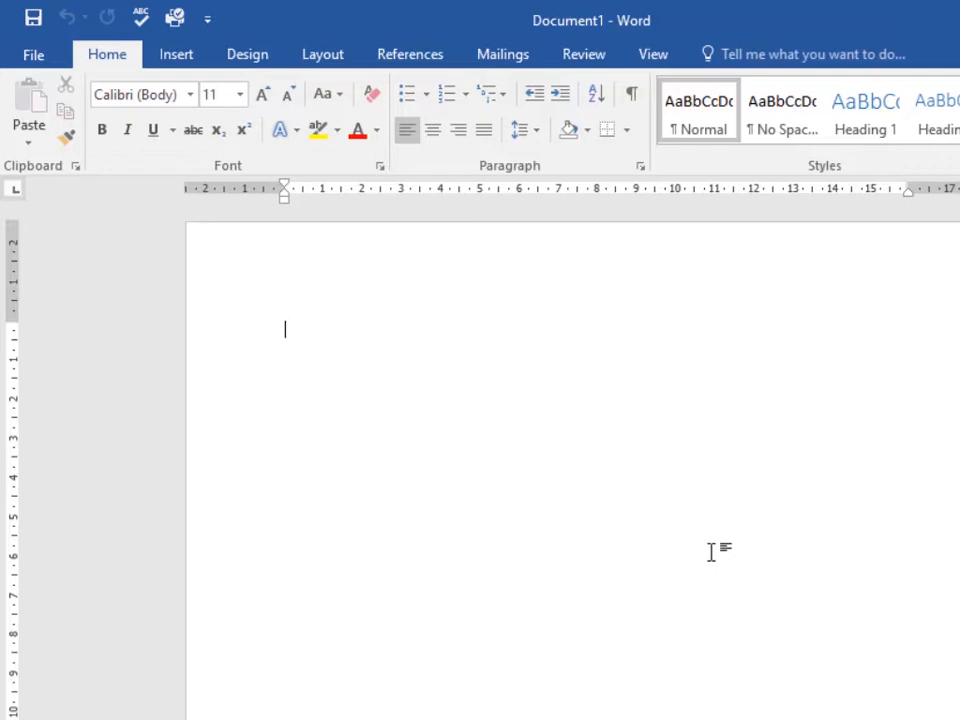
{"action": "mouse_move", "coordinate": [568, 513]}
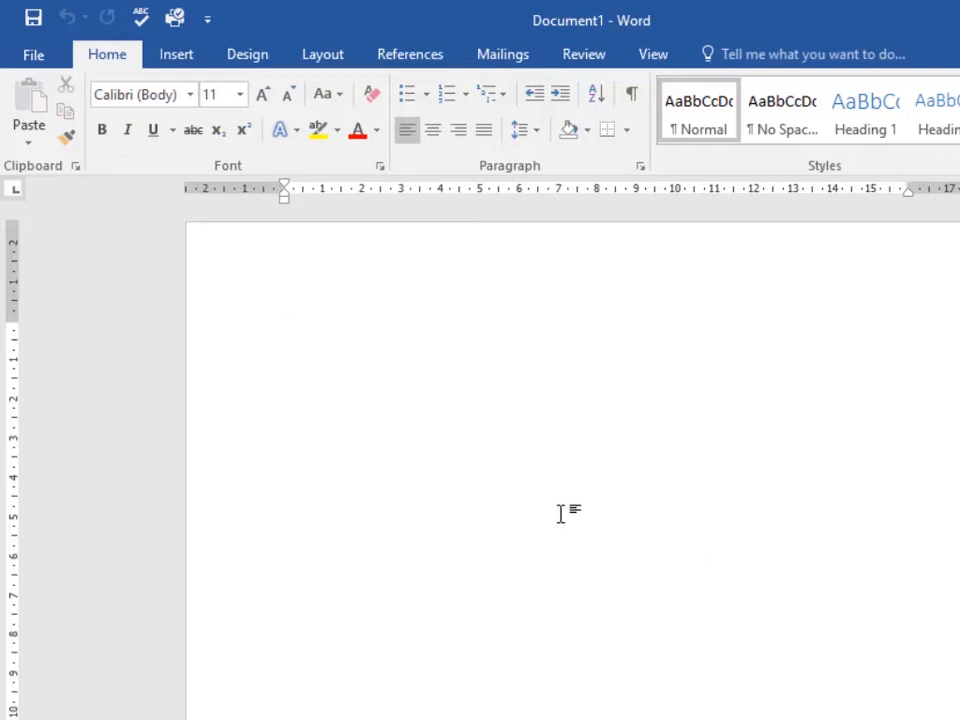
{"action": "type", "text": "banana"}
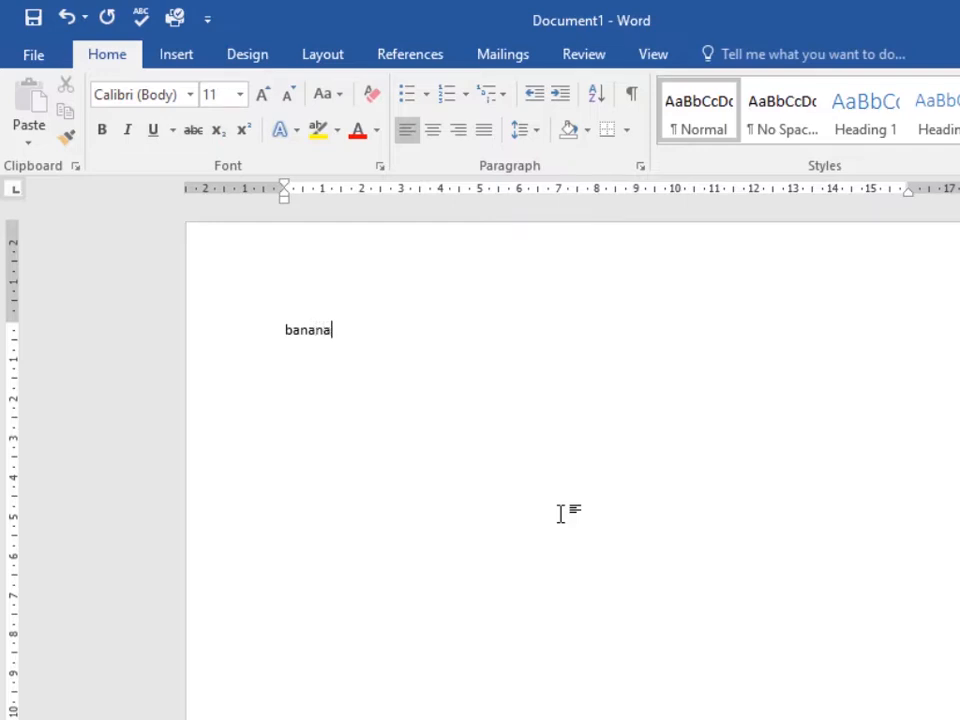
{"action": "mouse_move", "coordinate": [307, 551]}
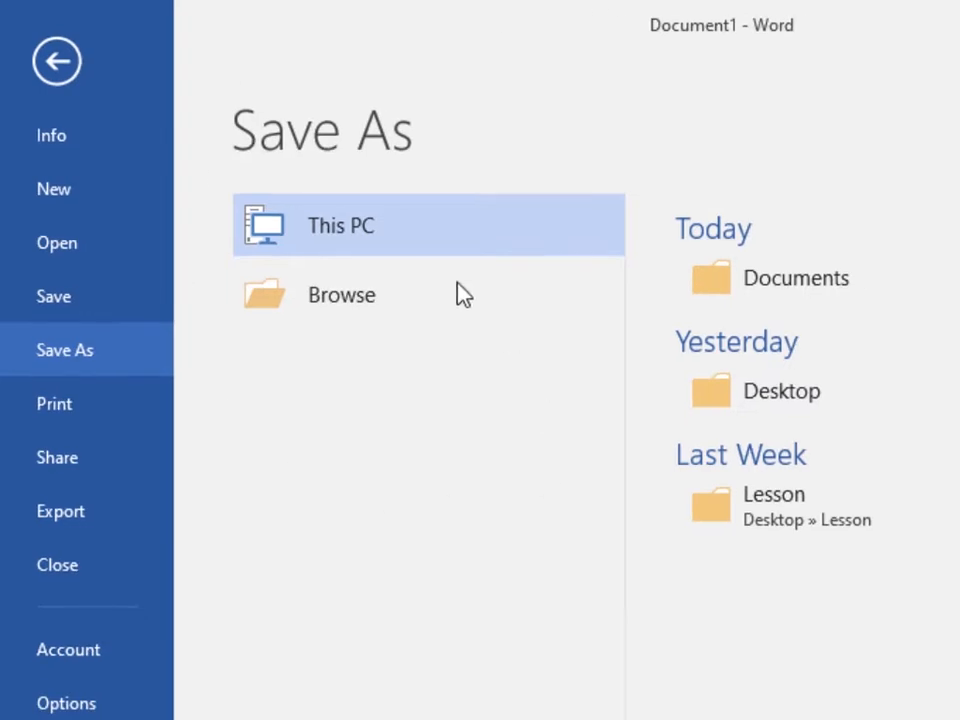
{"action": "mouse_move", "coordinate": [490, 692]}
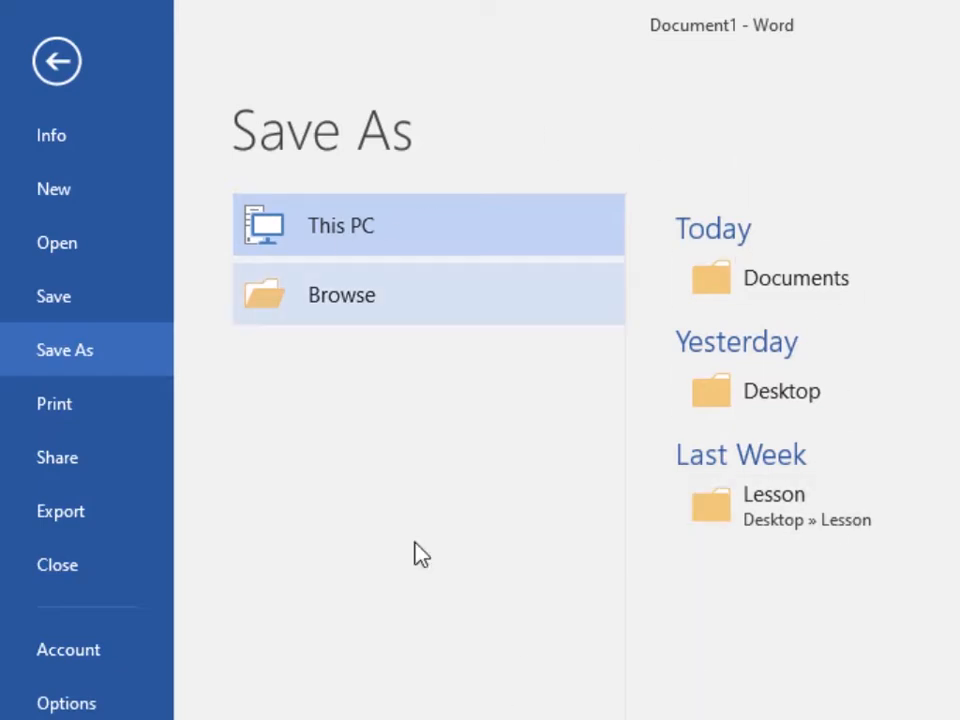
{"action": "mouse_move", "coordinate": [520, 260]}
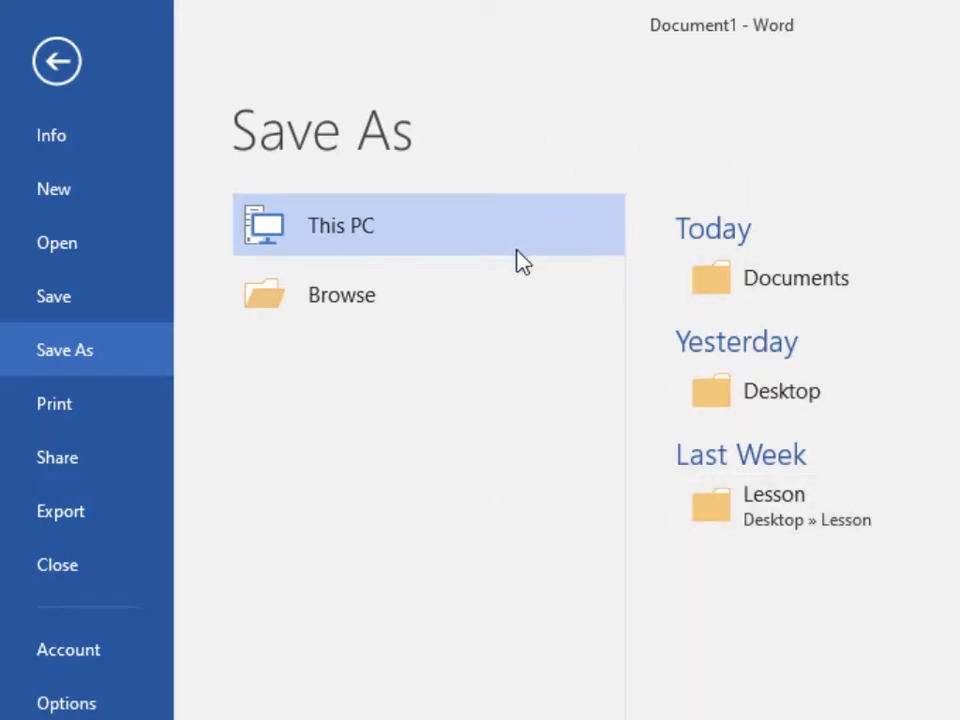
{"action": "mouse_move", "coordinate": [628, 406]}
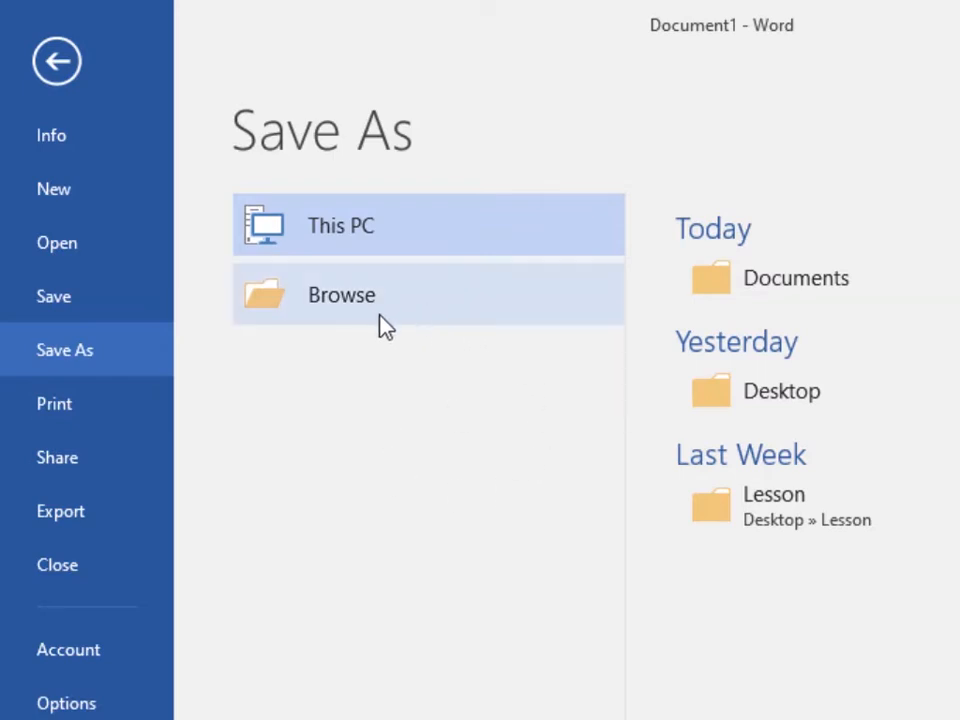
Open the Save As browse window, which suggests 'banana' in Documents.
{"action": "left_click", "coordinate": [341, 294]}
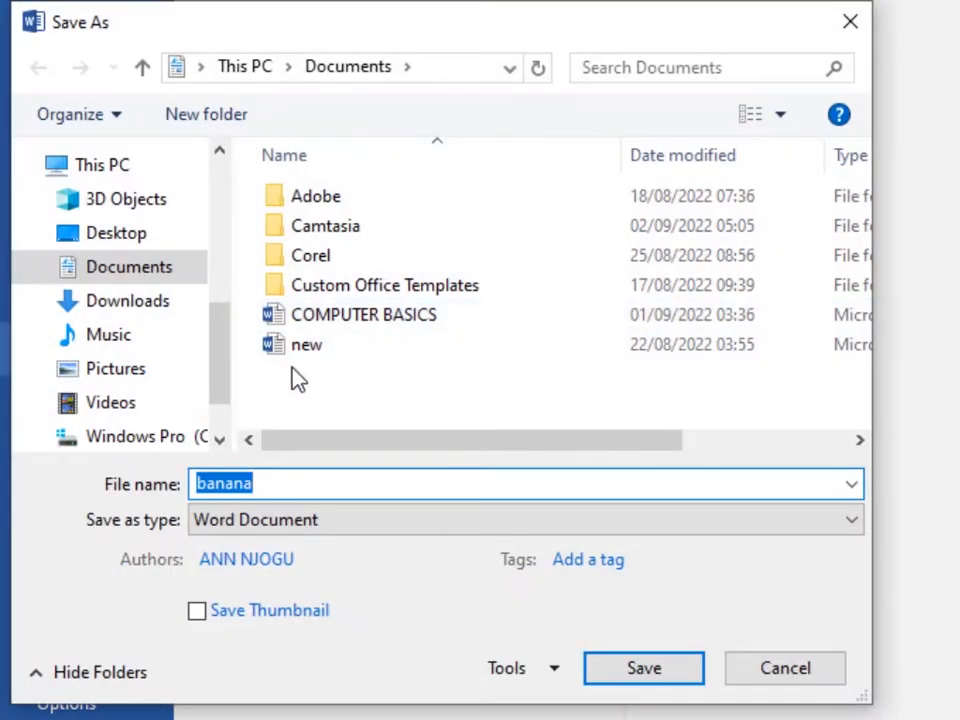
{"action": "mouse_move", "coordinate": [480, 313]}
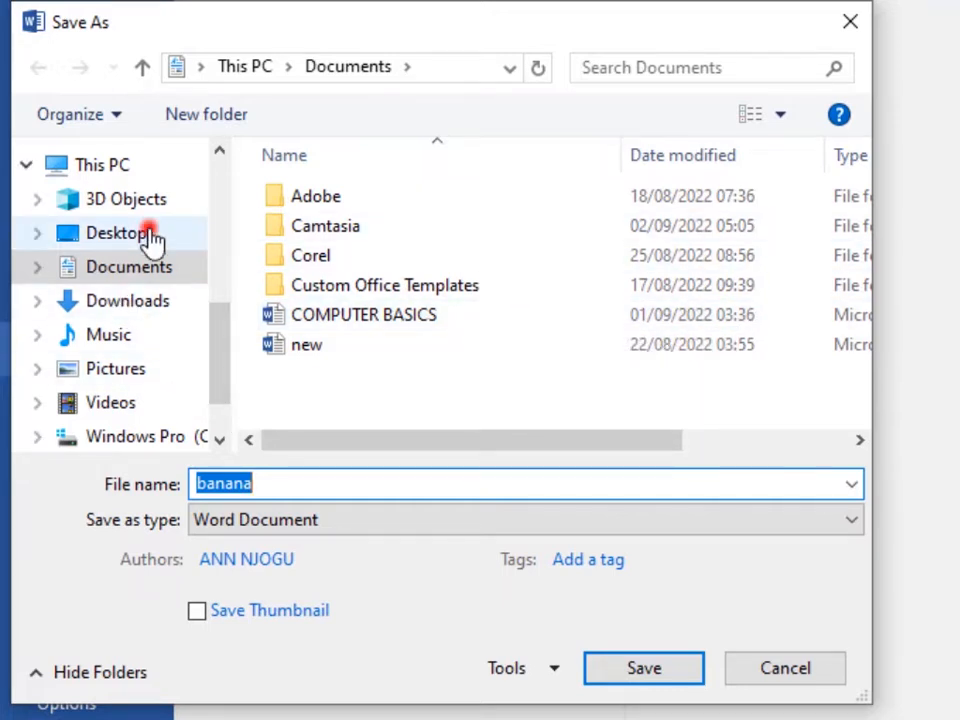
Save the document to the Desktop with the name 'banana'.
{"action": "left_click", "coordinate": [116, 232]}
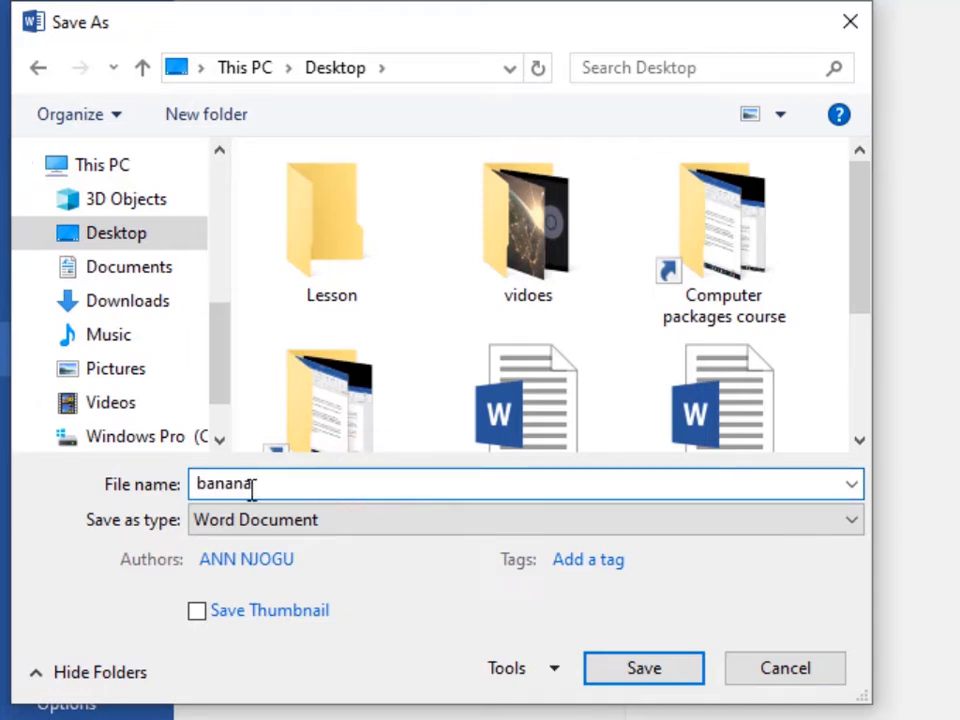
{"action": "mouse_move", "coordinate": [644, 668]}
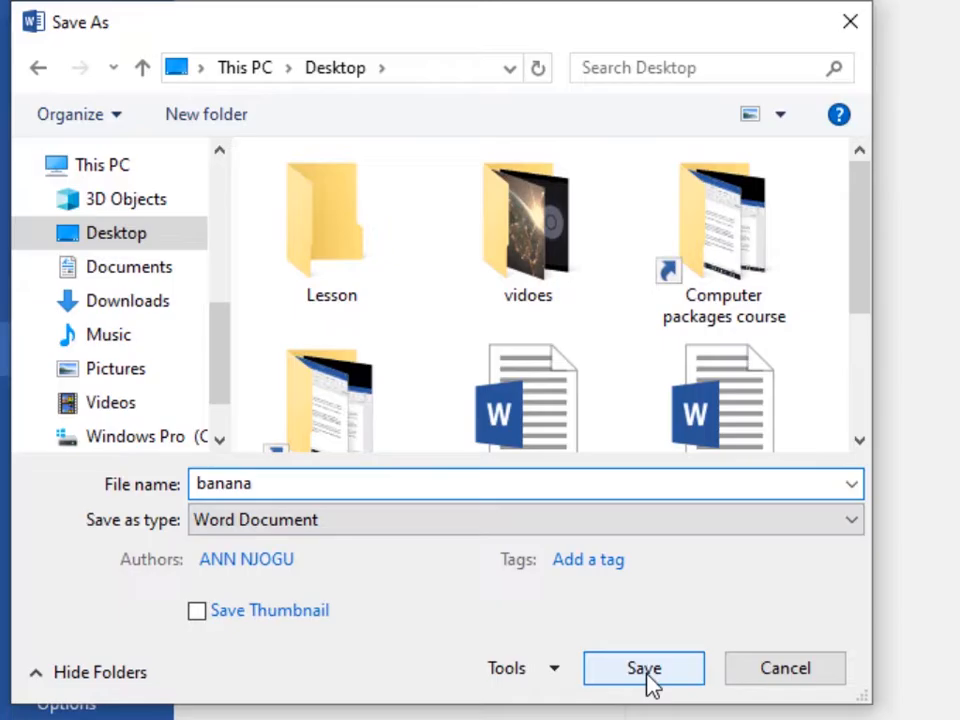
{"action": "left_click", "coordinate": [643, 668]}
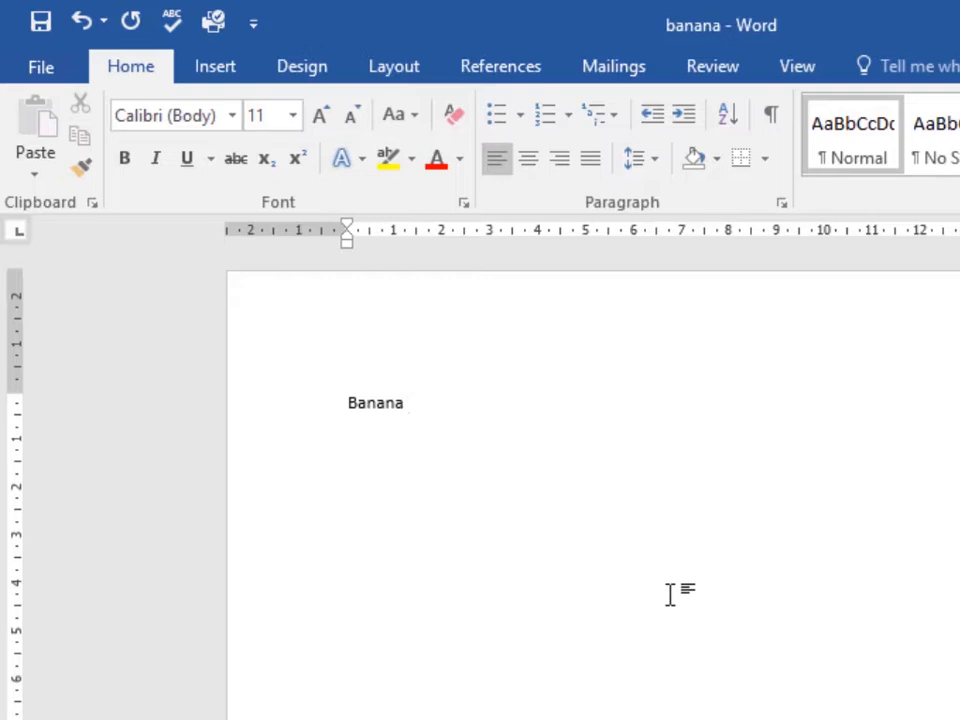
{"action": "mouse_move", "coordinate": [495, 470]}
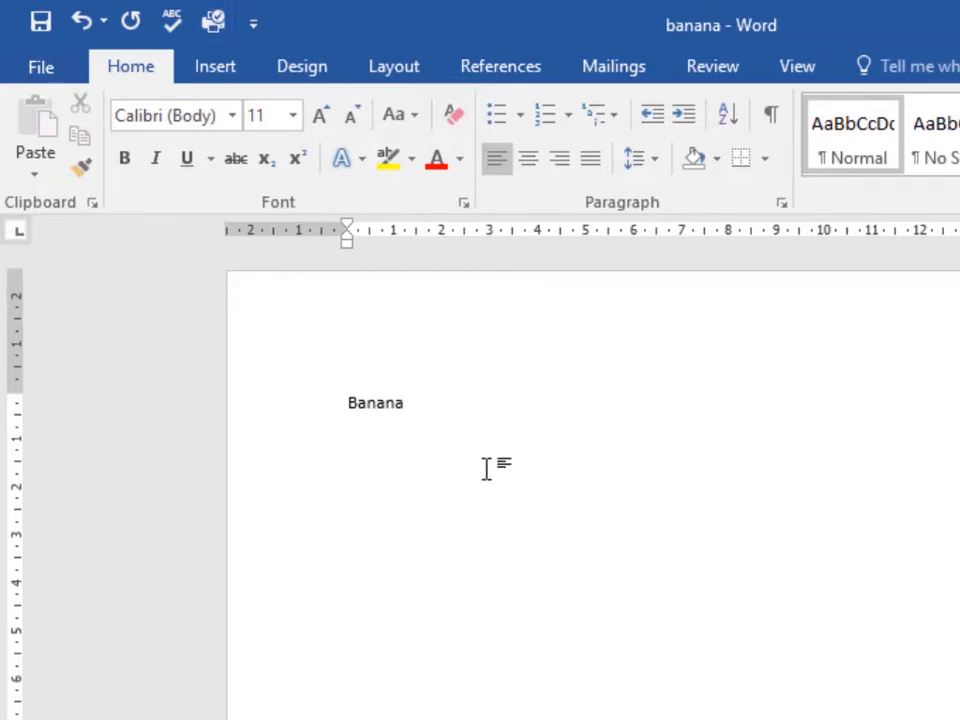
Extend the line with ' is a fruit.' so it reads 'Banana is a fruit.'.
{"action": "type", "text": "is"}
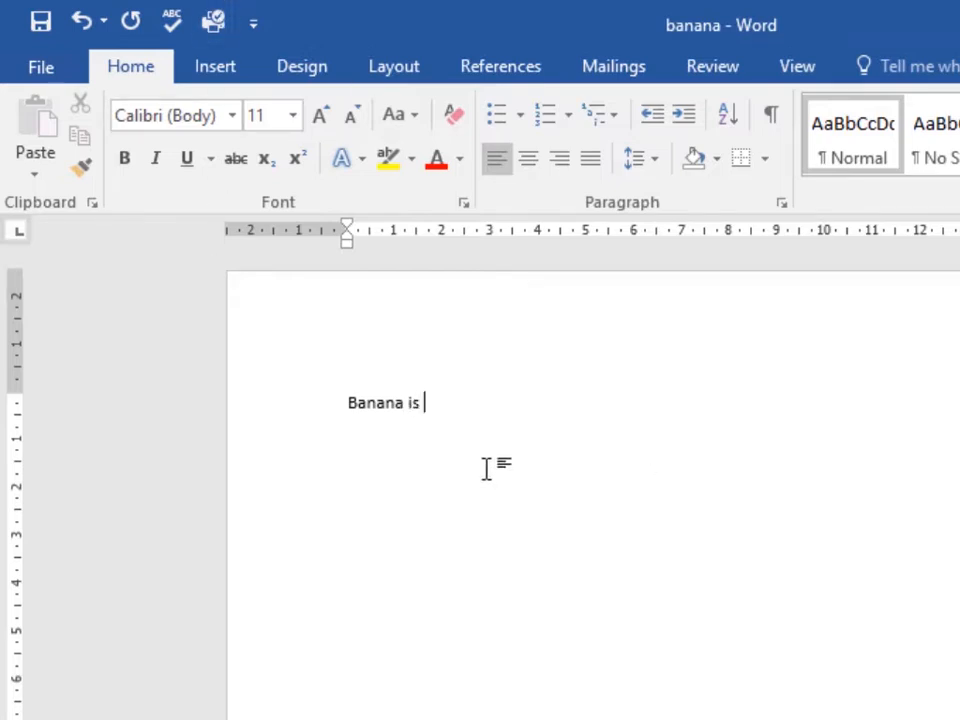
{"action": "type", "text": "fr"}
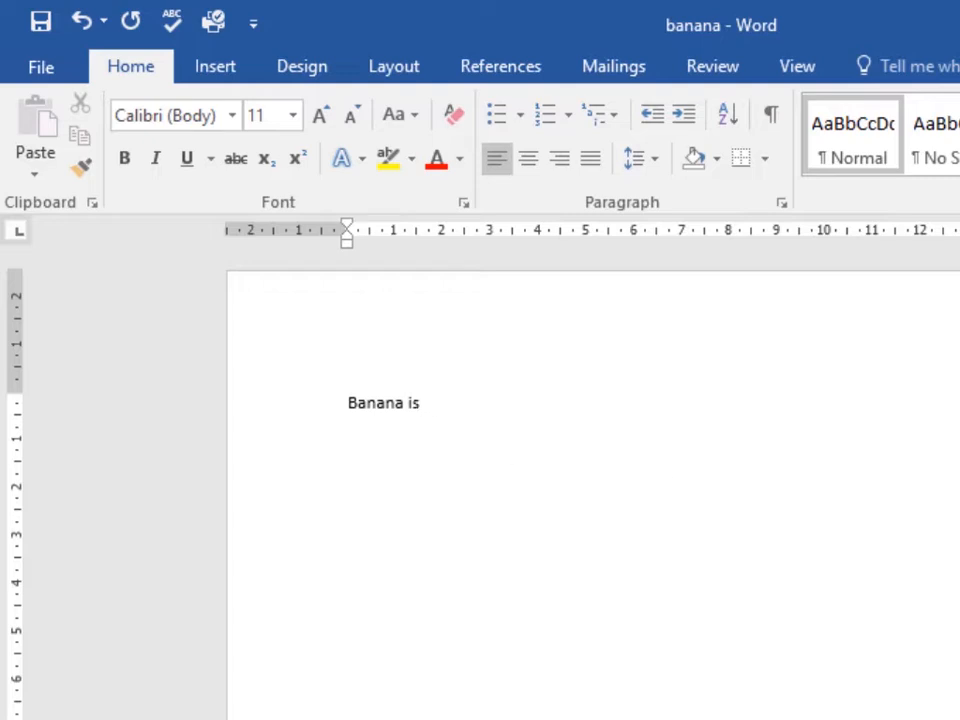
{"action": "type", "text": "a fru"}
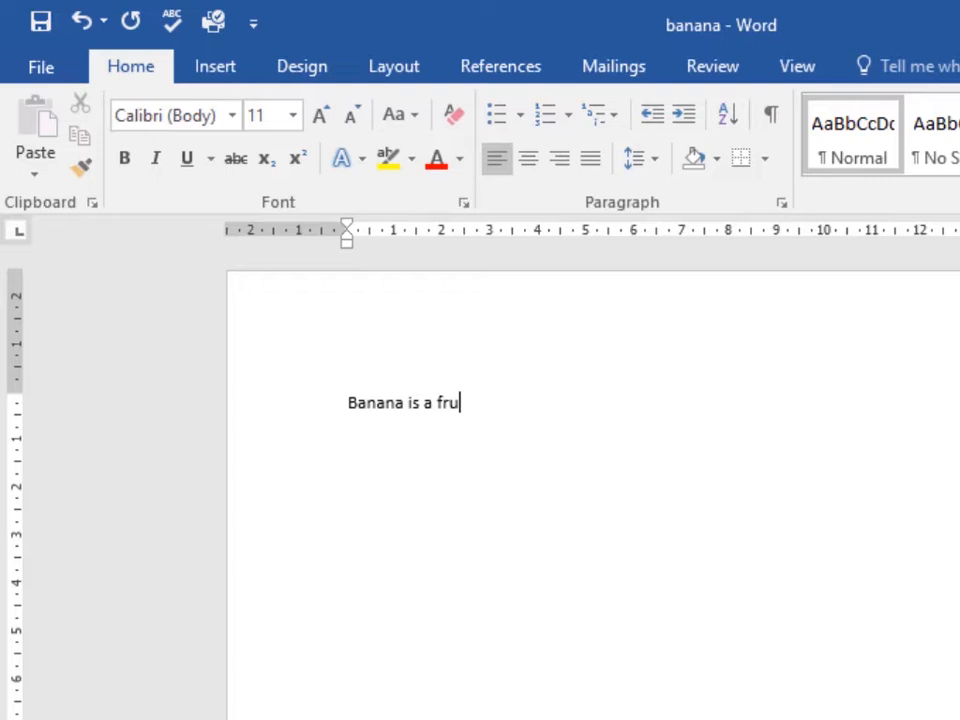
{"action": "type", "text": "it."}
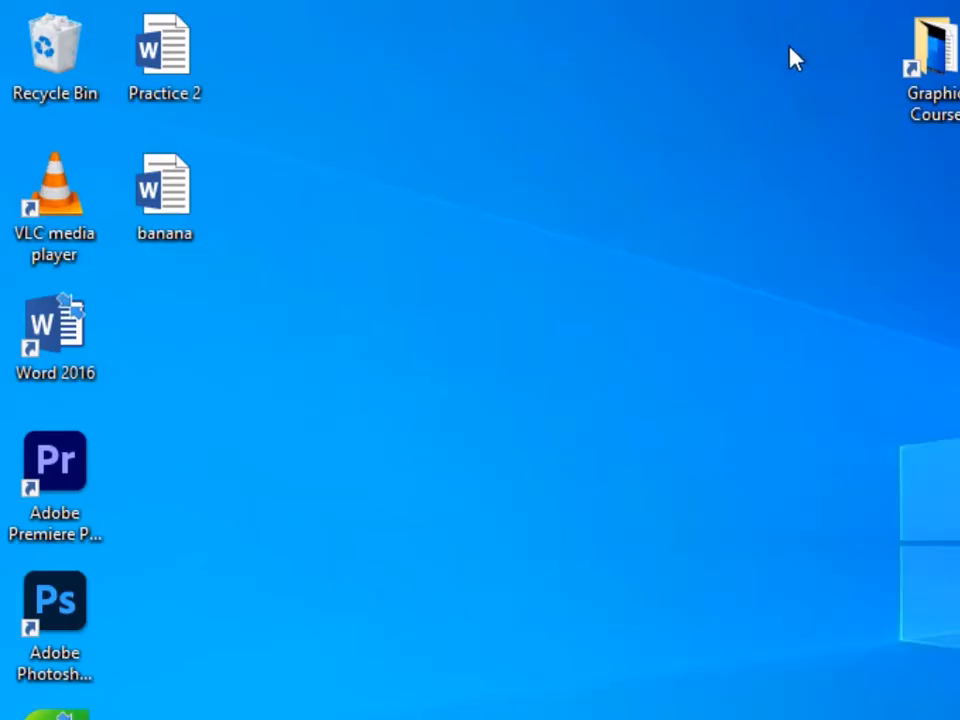
{"action": "mouse_move", "coordinate": [295, 245]}
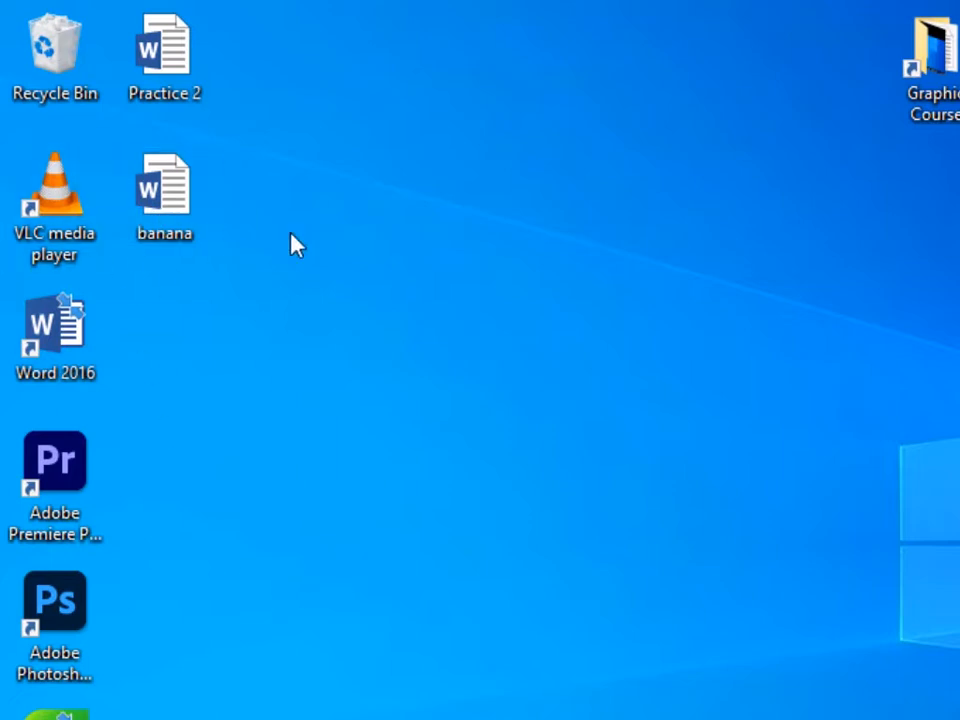
Open the 'banana' Word file from the Windows desktop.
{"action": "left_click", "coordinate": [165, 190]}
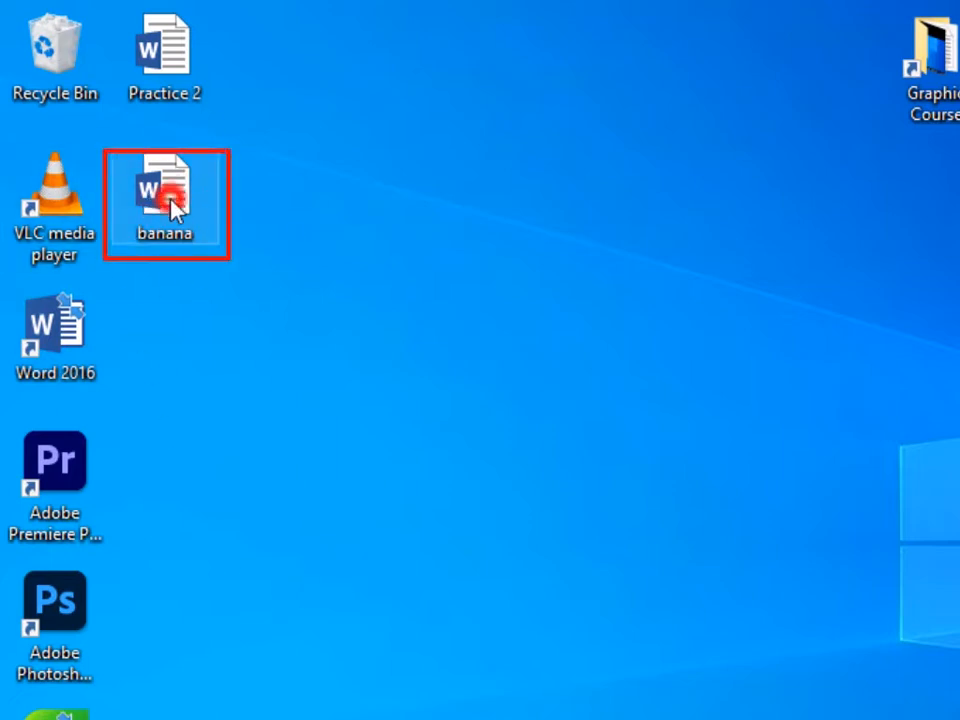
{"action": "double_click", "coordinate": [165, 190]}
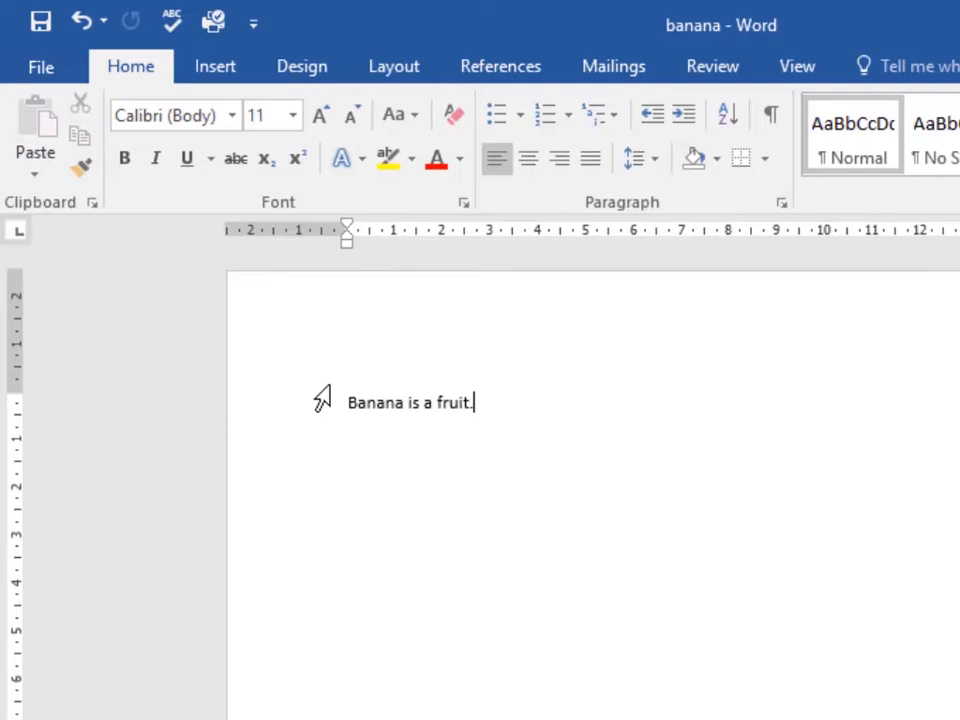
{"action": "mouse_move", "coordinate": [418, 293]}
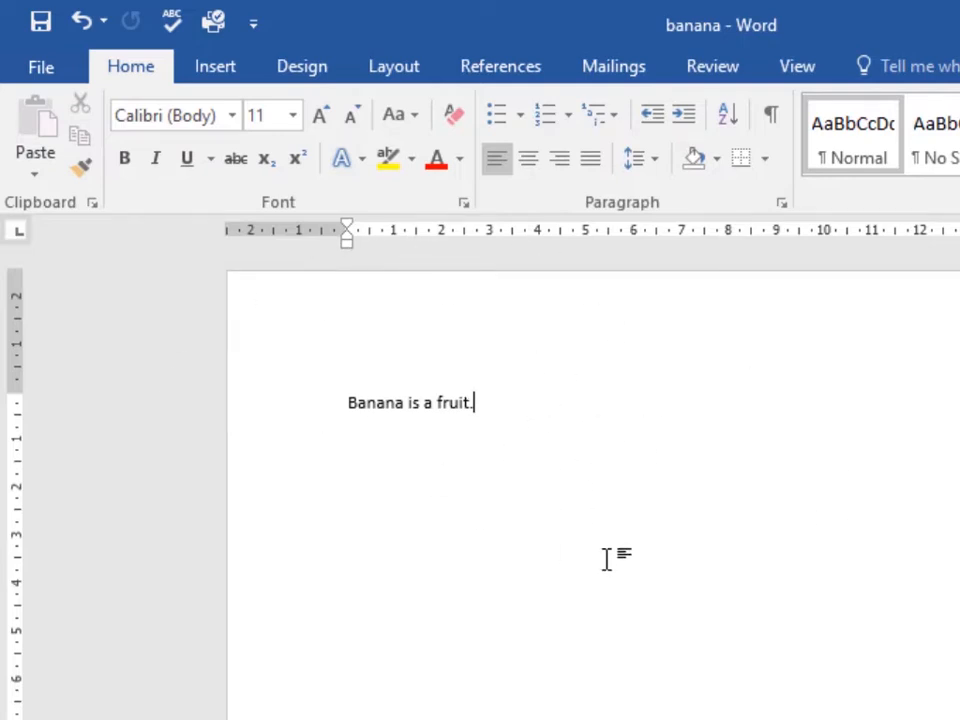
{"action": "mouse_move", "coordinate": [771, 390]}
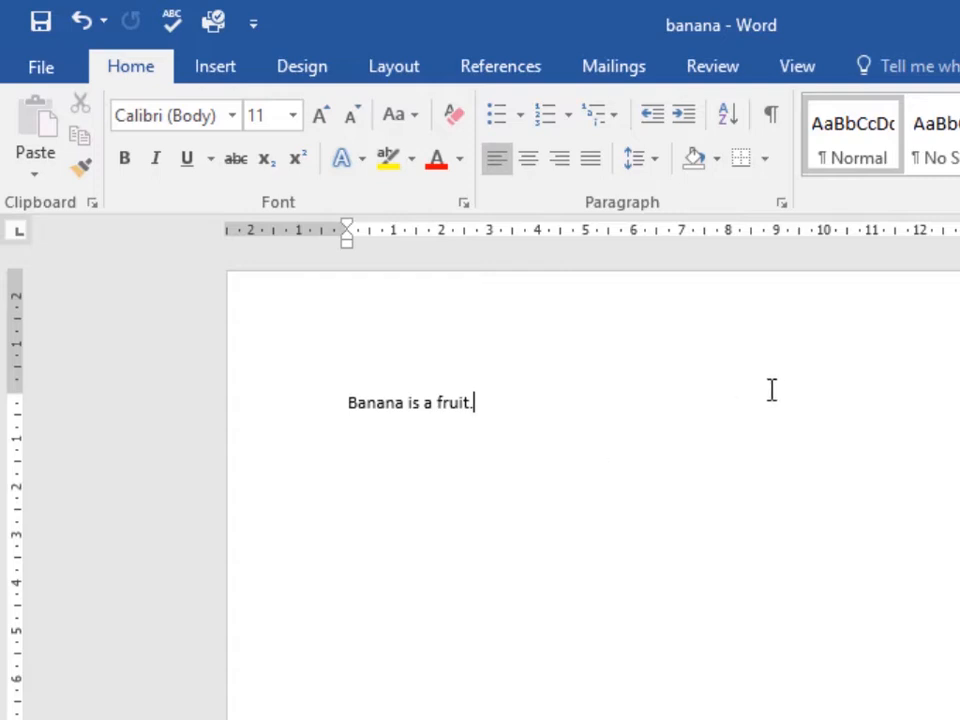
{"action": "mouse_move", "coordinate": [692, 492]}
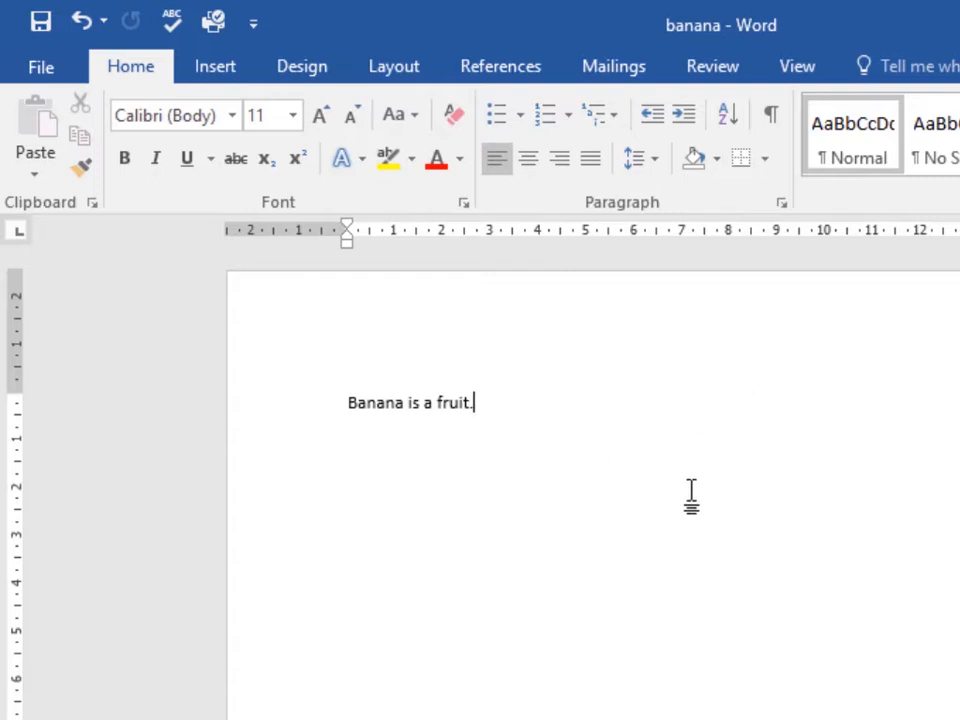
{"action": "mouse_move", "coordinate": [670, 487]}
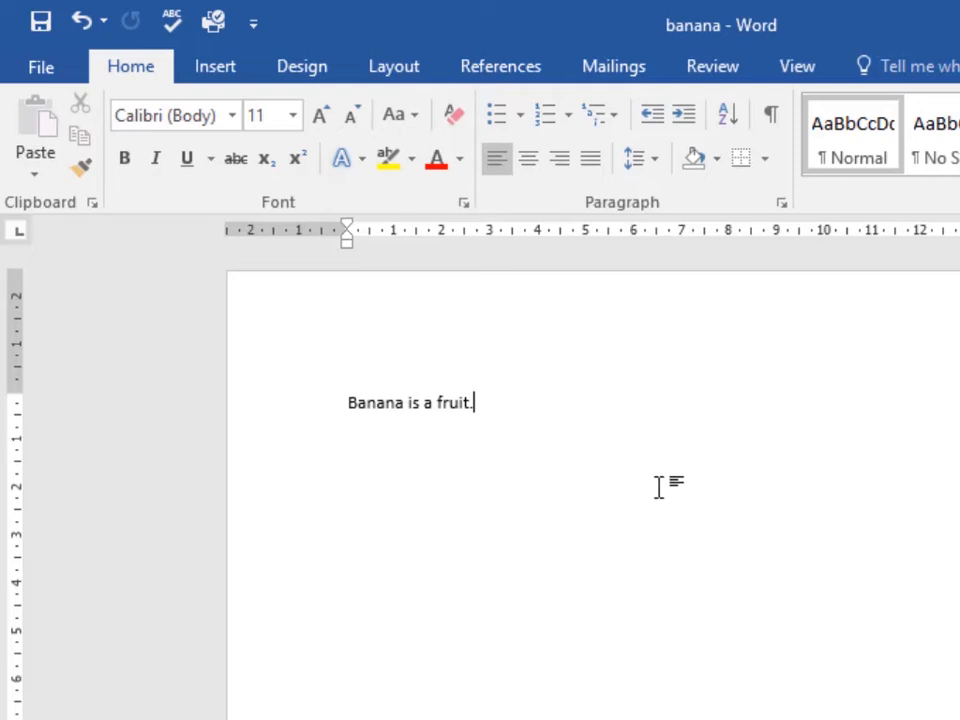
{"action": "mouse_move", "coordinate": [505, 568]}
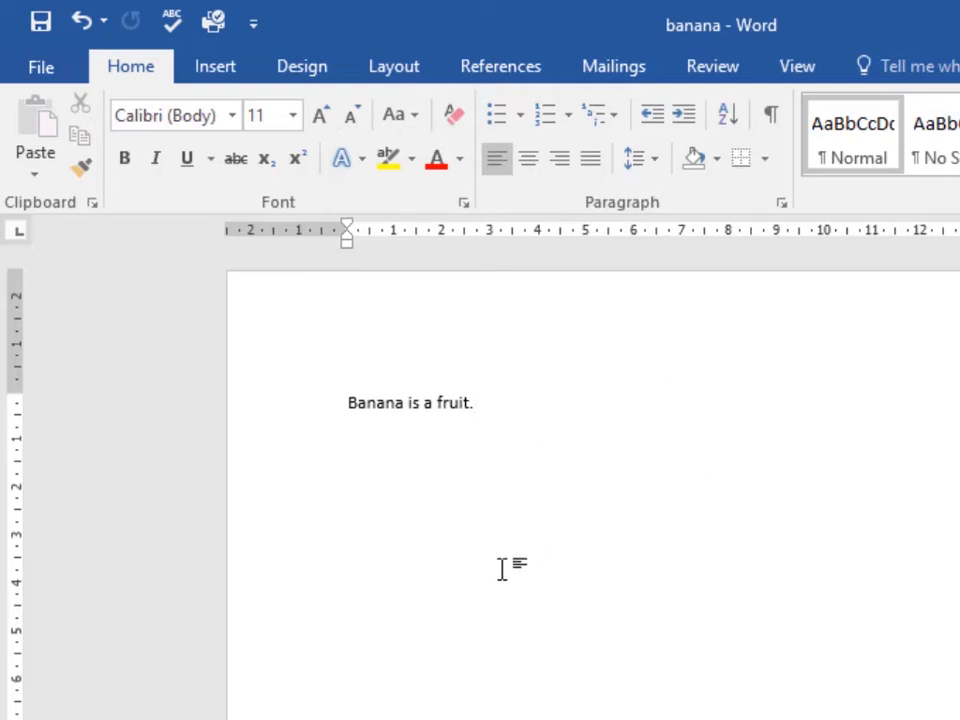
{"action": "mouse_move", "coordinate": [645, 624]}
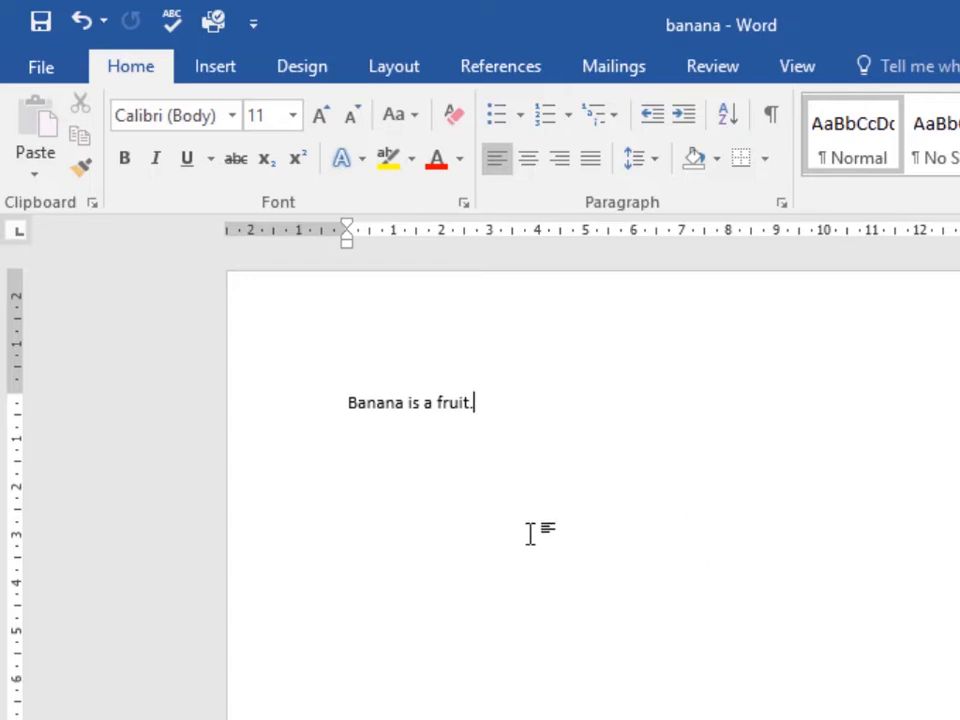
{"action": "mouse_move", "coordinate": [190, 483]}
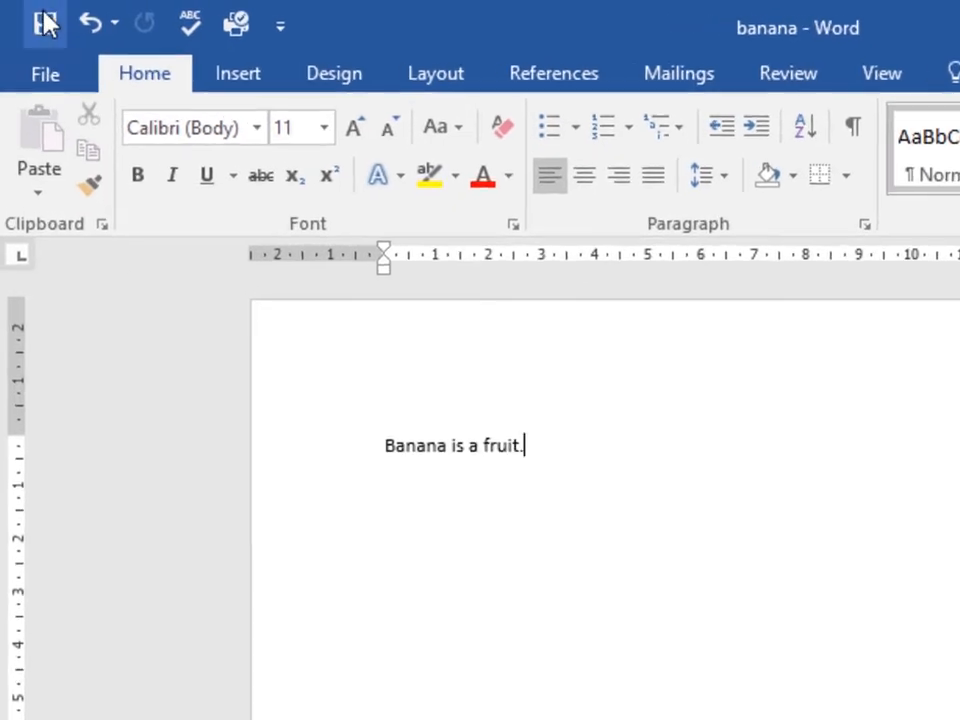
Open the Save As window, which offers 'banana' as the name.
{"action": "left_click", "coordinate": [44, 73]}
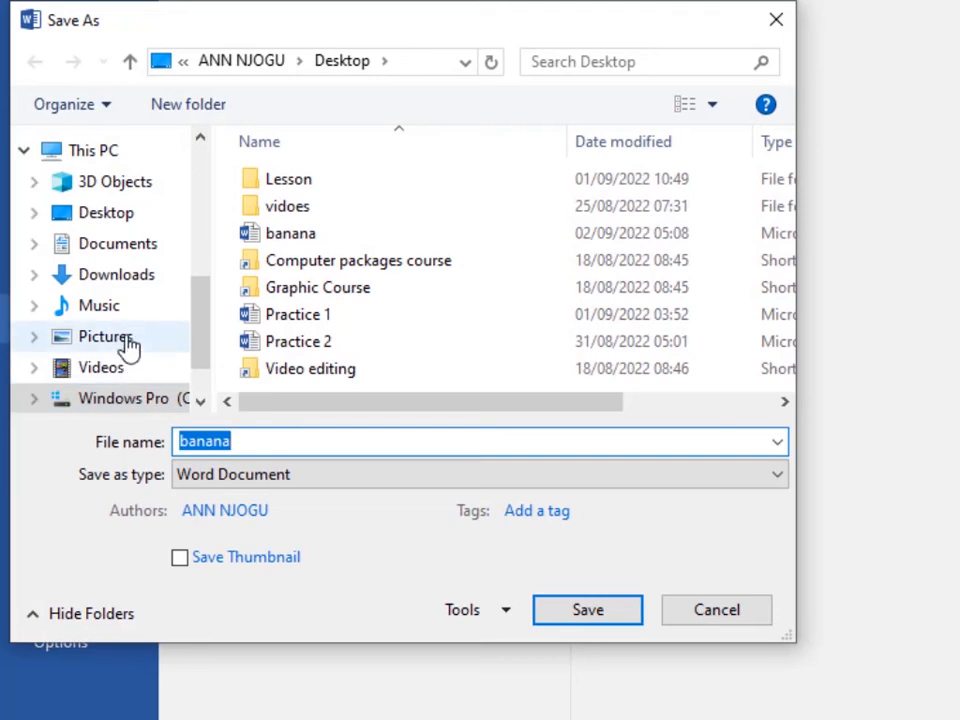
Save a copy of the document to the Desktop named 'fruit'.
{"action": "left_click", "coordinate": [105, 212]}
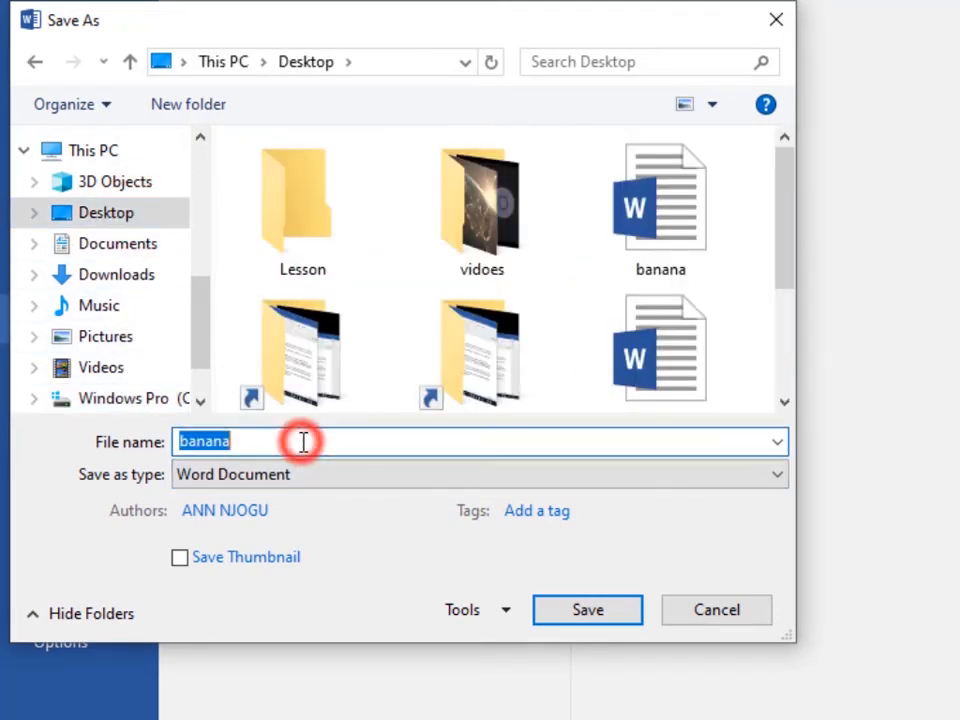
{"action": "key", "text": "Delete"}
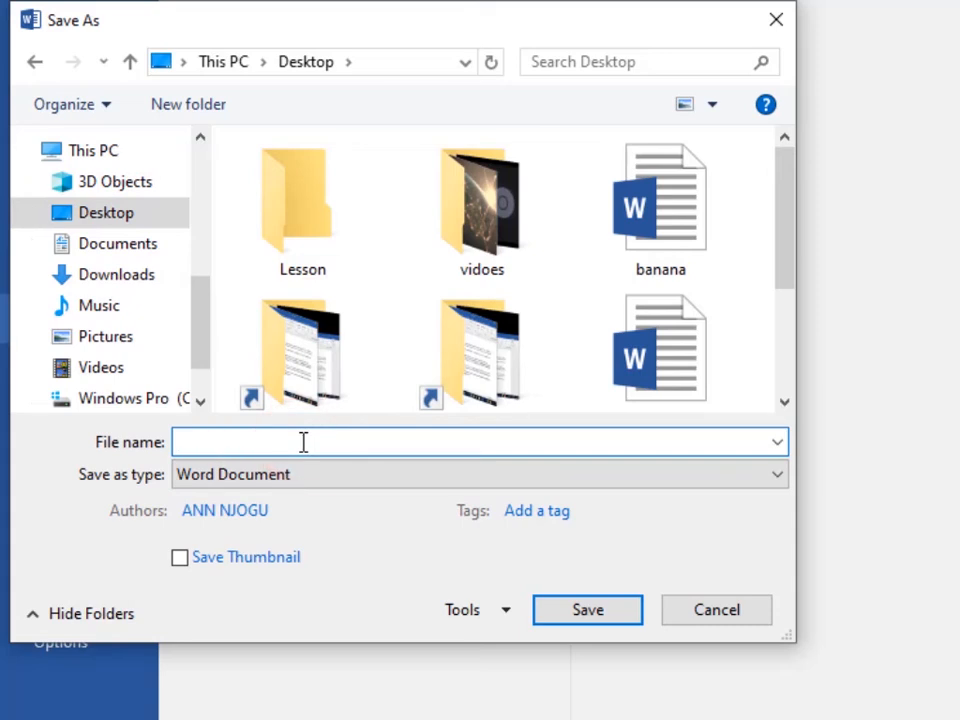
{"action": "type", "text": "fruit"}
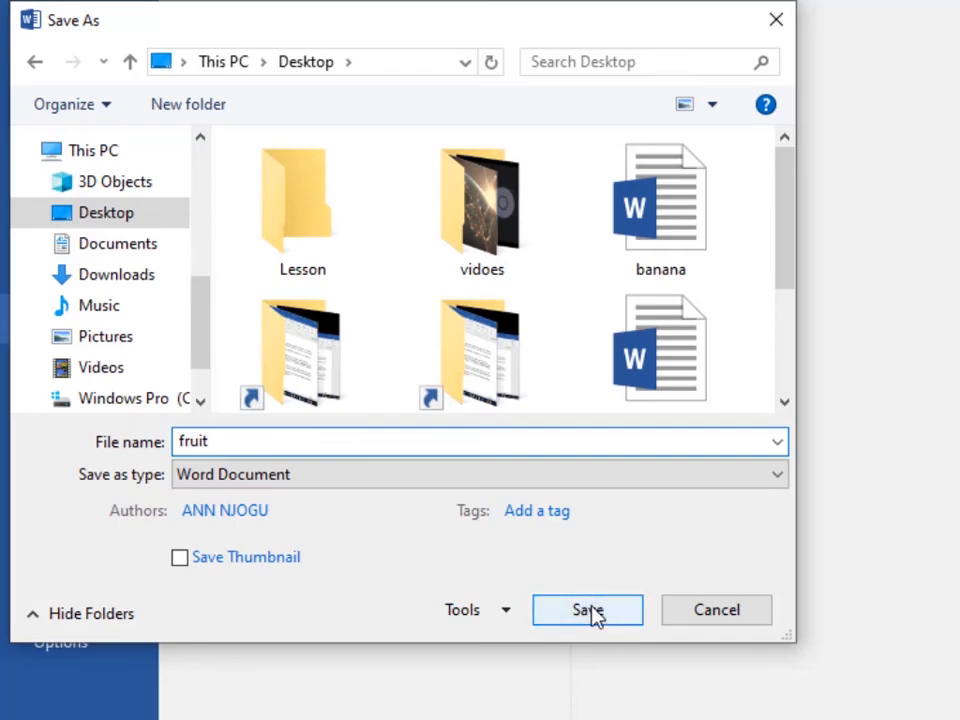
{"action": "left_click", "coordinate": [587, 610]}
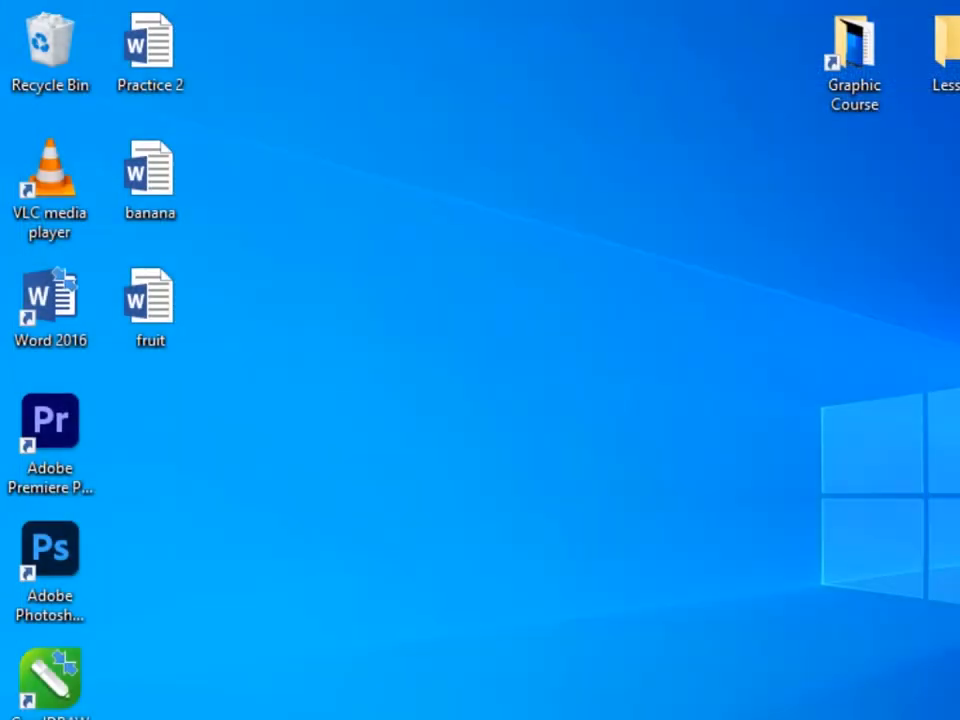
{"action": "left_click", "coordinate": [150, 300]}
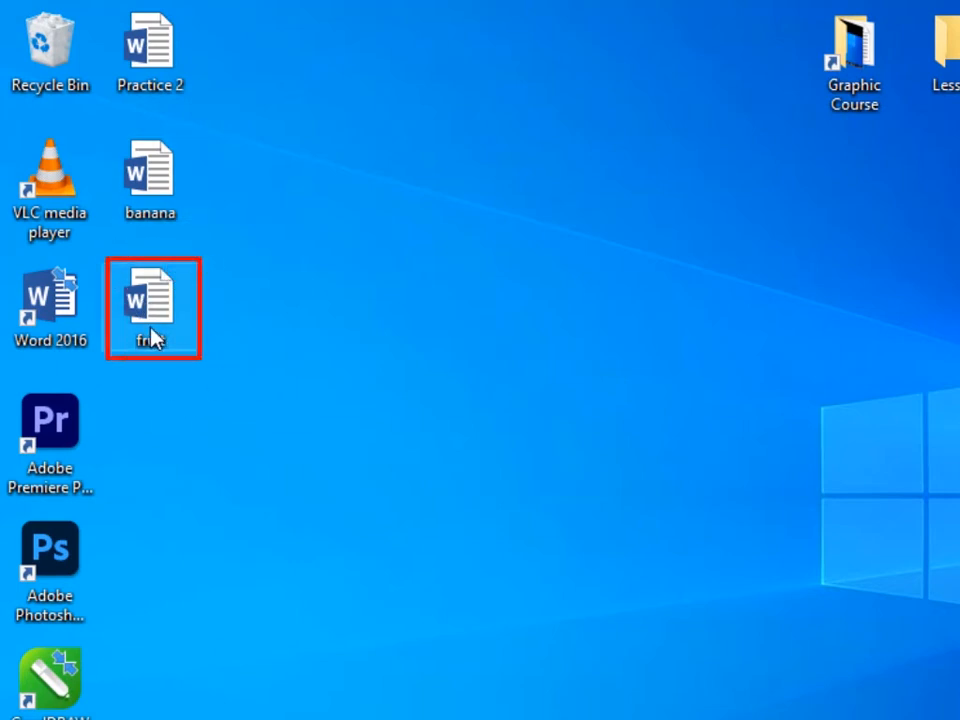
{"action": "double_click", "coordinate": [150, 300]}
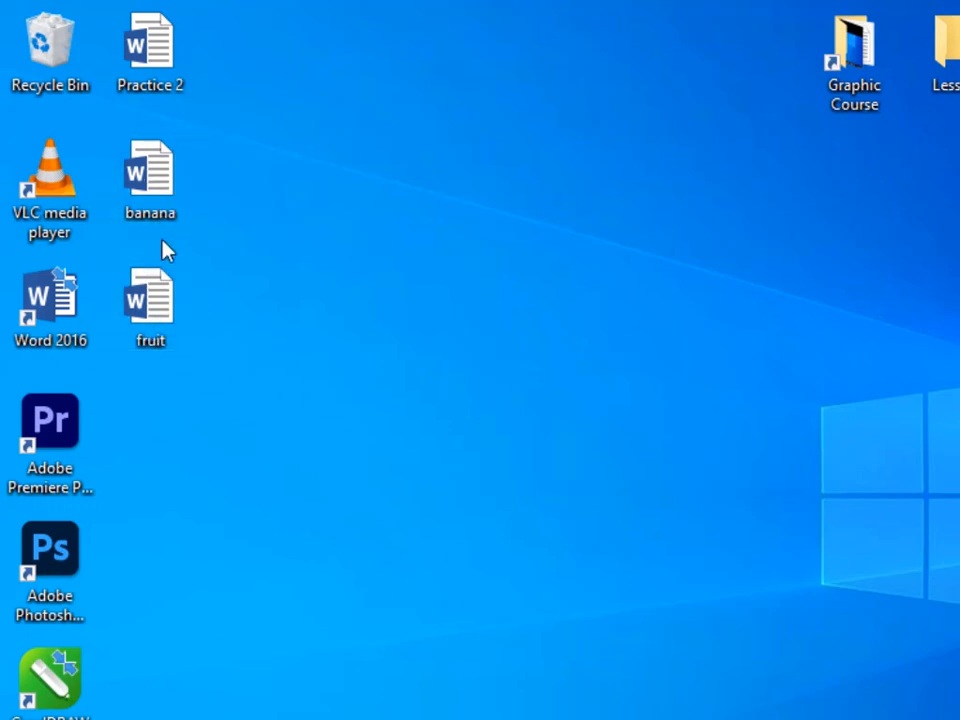
{"action": "left_click", "coordinate": [149, 300]}
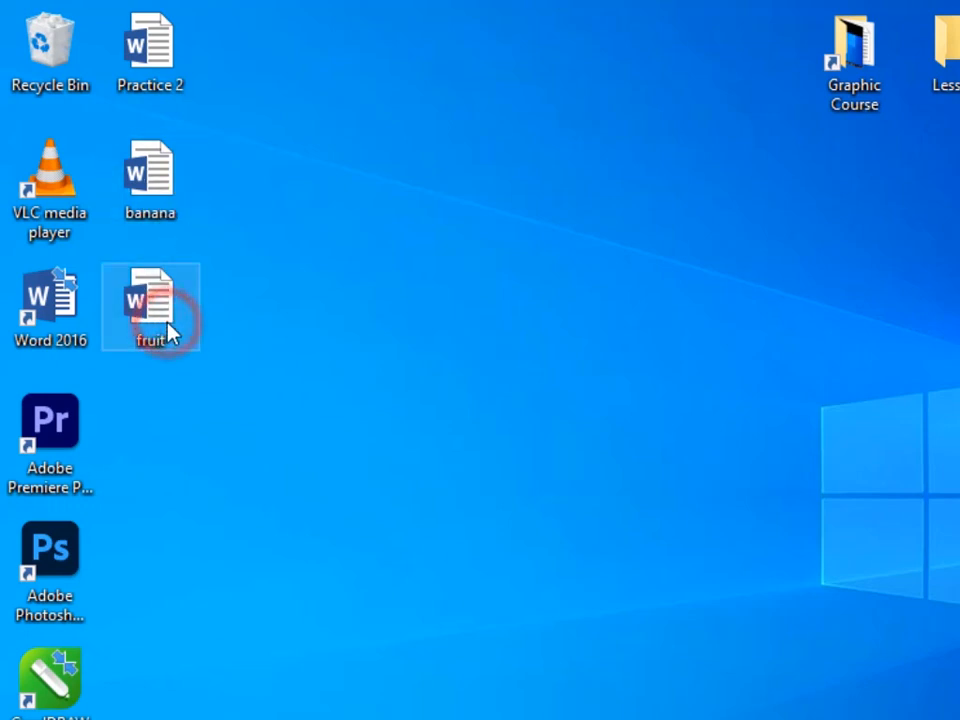